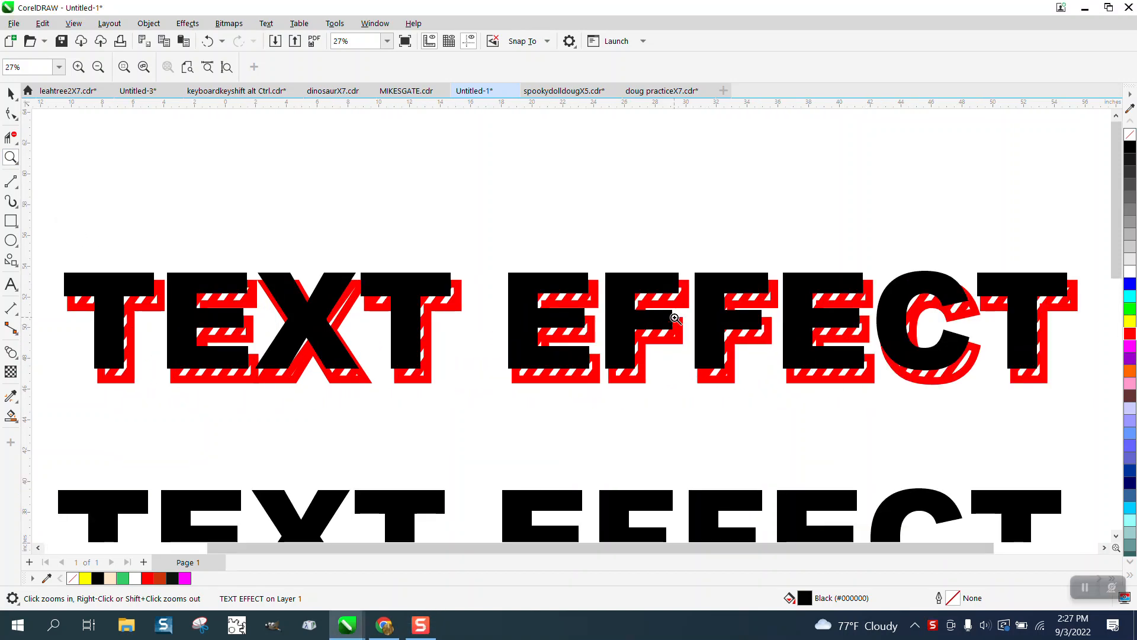
pyautogui.moveTo(478, 288)
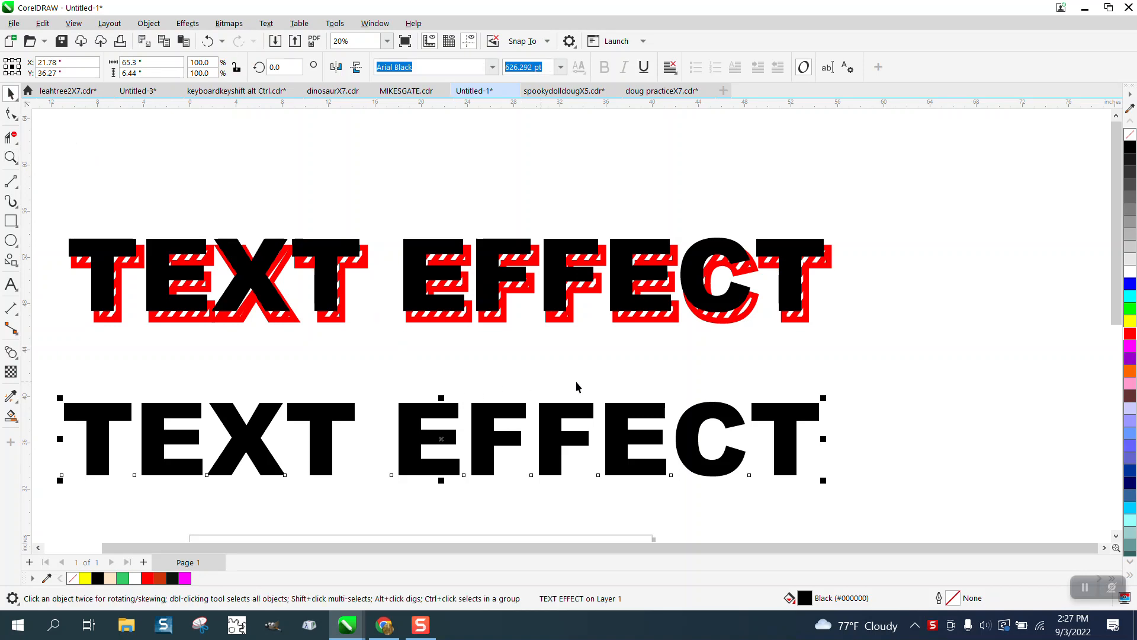
pyautogui.moveTo(680, 385)
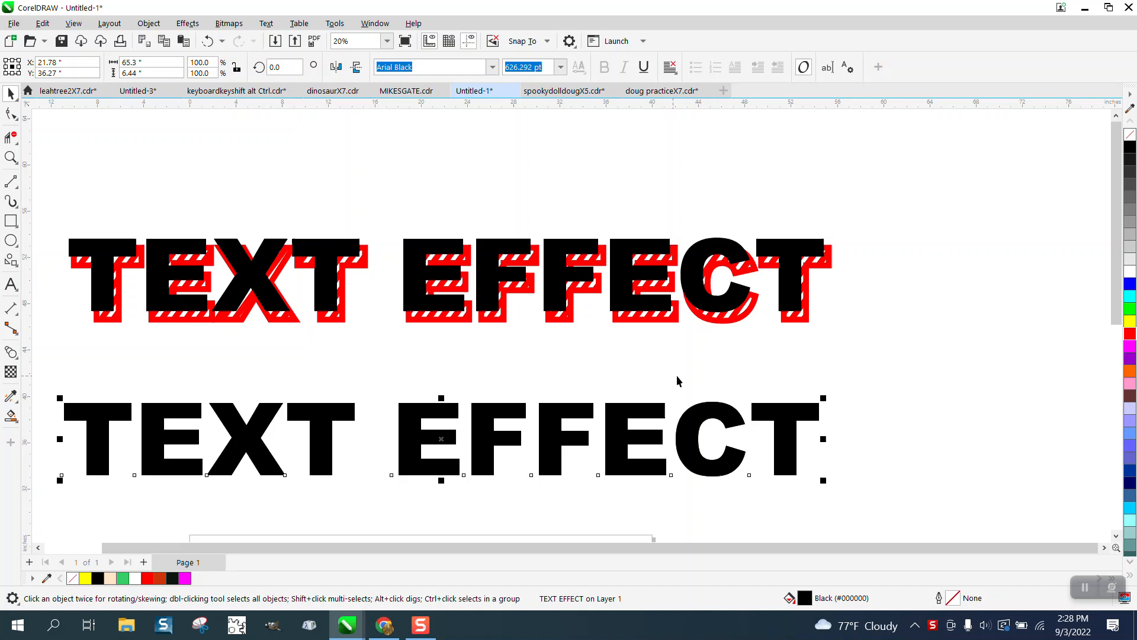
pyautogui.moveTo(796, 418)
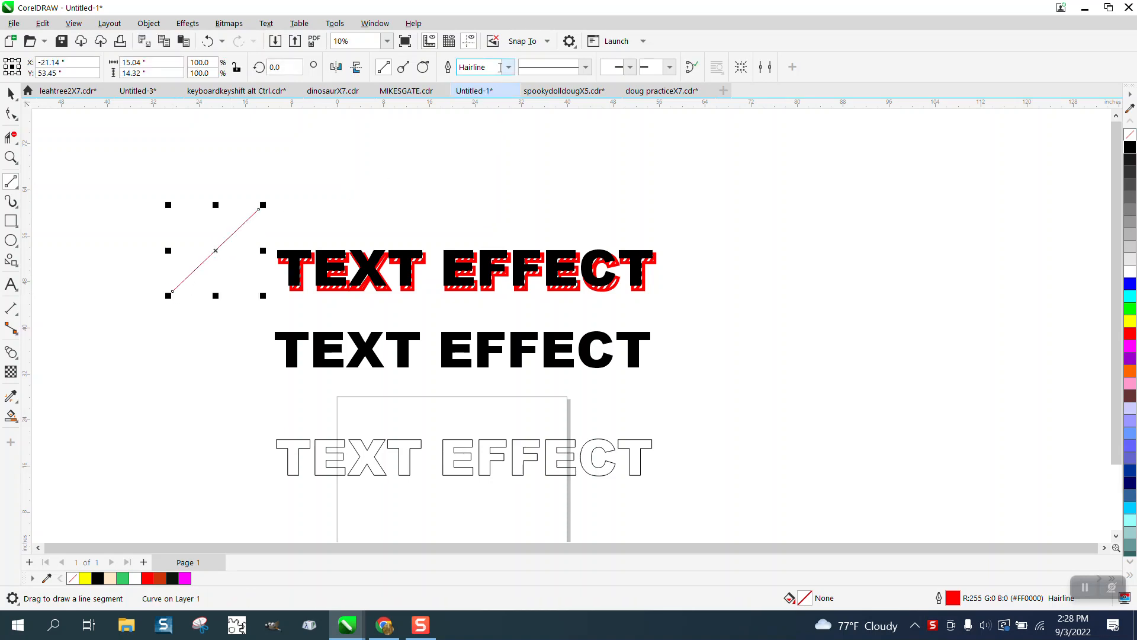
# Step: Thicken the red diagonal line by choosing a heavier width from the property bar
pyautogui.click(507, 66)
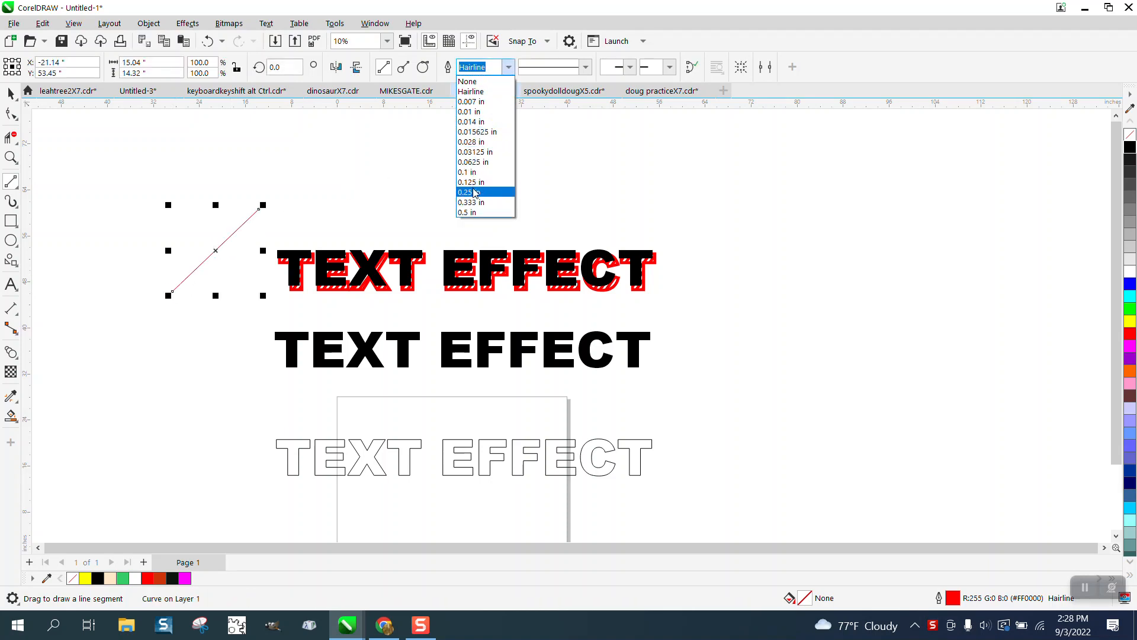
pyautogui.click(468, 192)
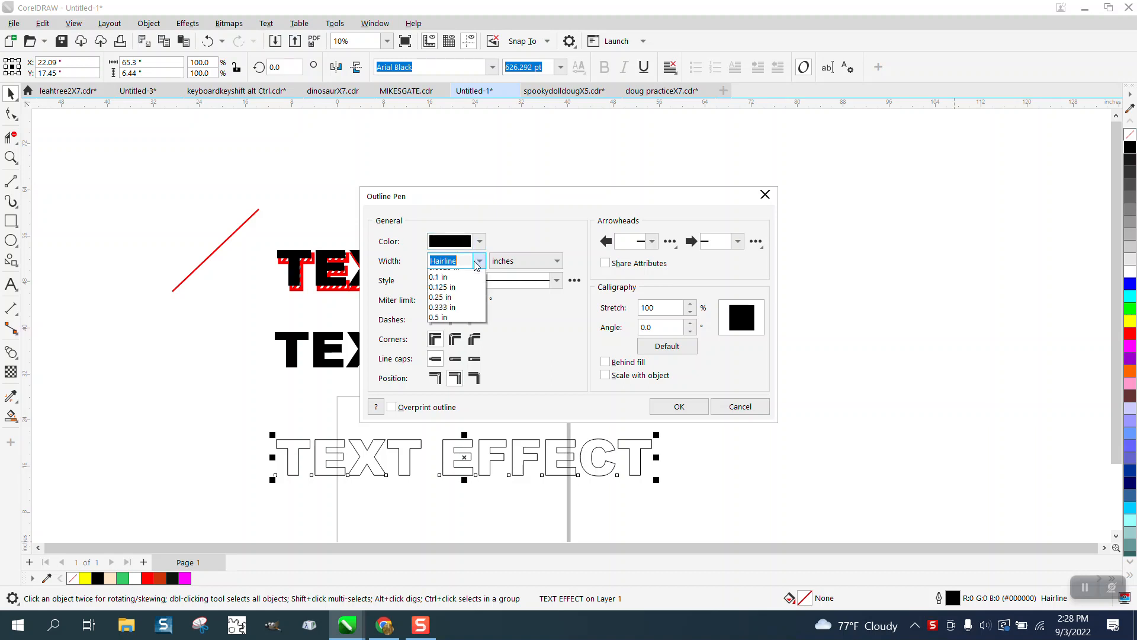
# Step: Give the hollow text copy a 0.25 in red outline
pyautogui.click(439, 296)
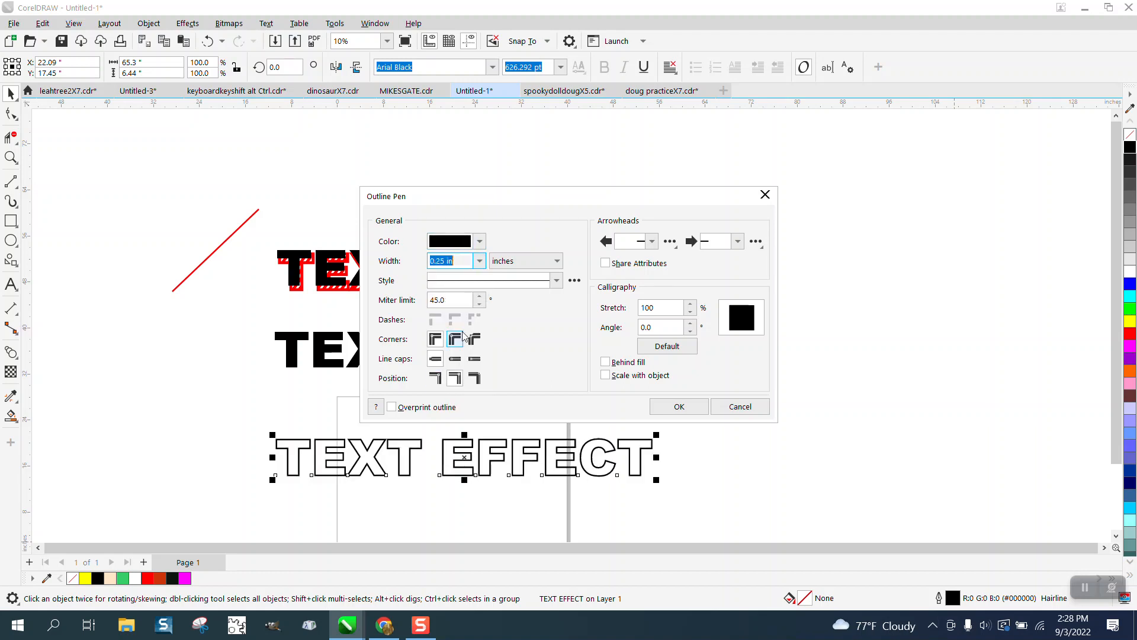
pyautogui.click(477, 240)
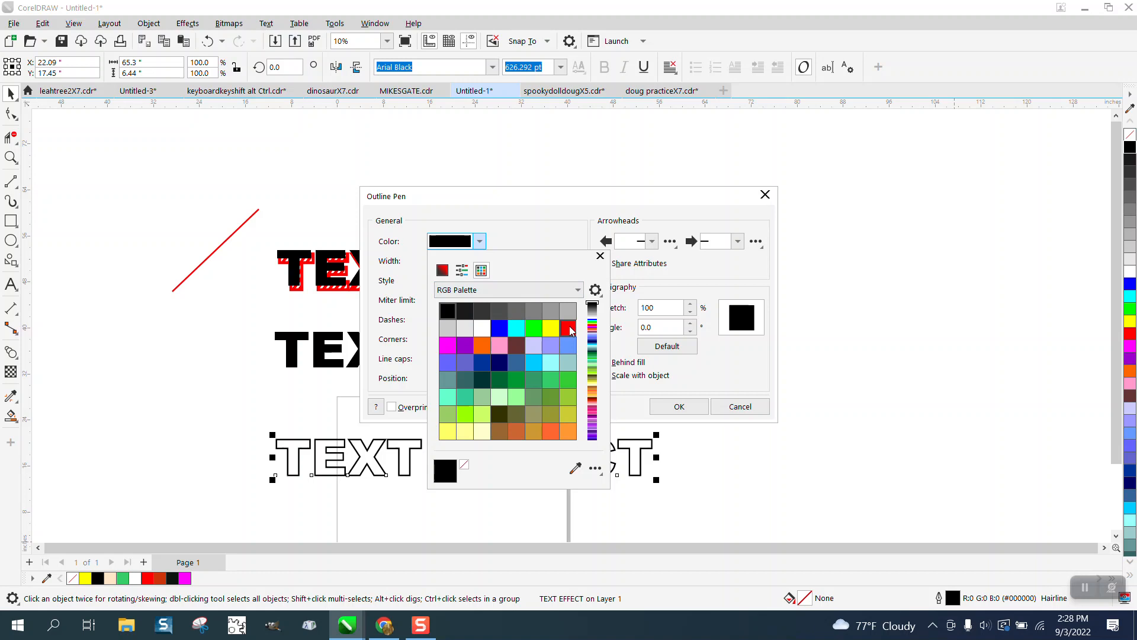
pyautogui.click(570, 328)
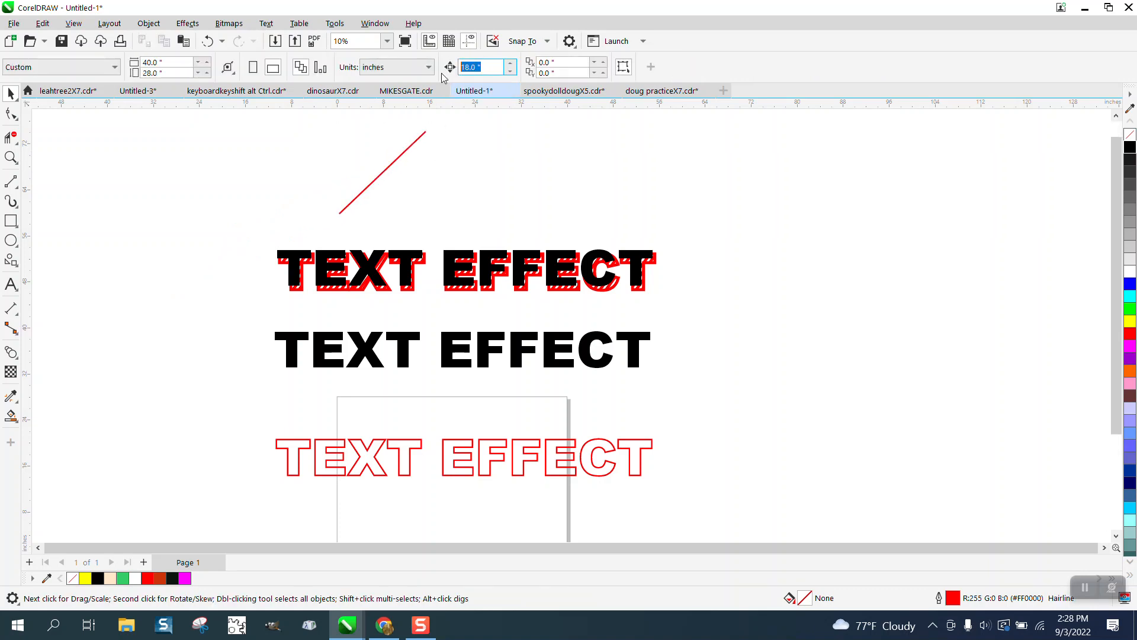
pyautogui.moveTo(542, 338)
pyautogui.write('.5')
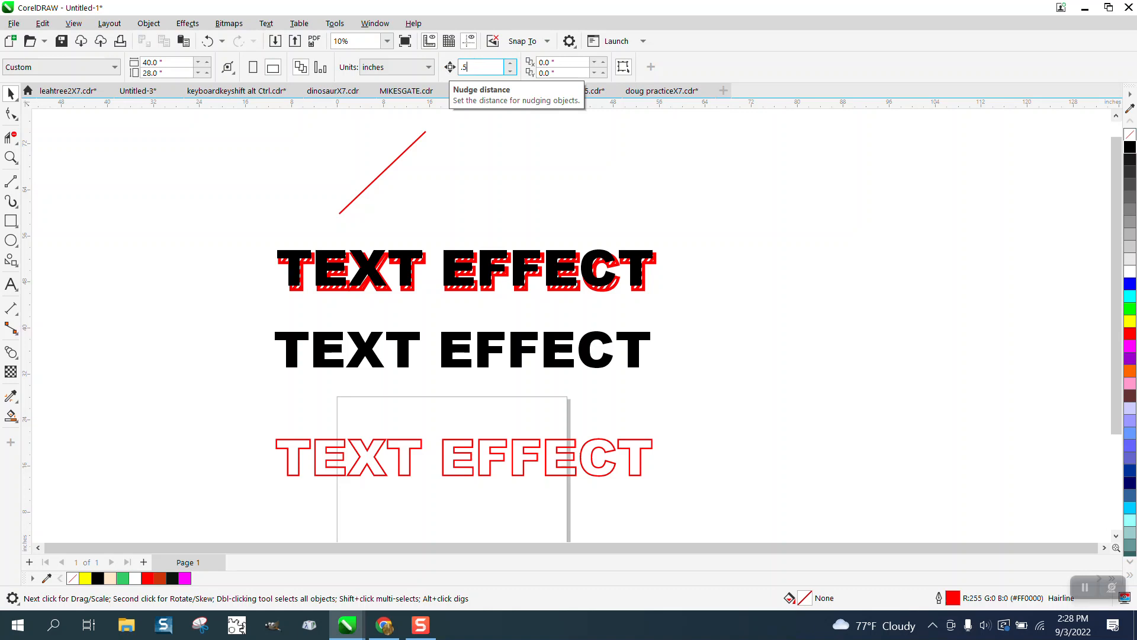
# Step: Set the nudge distance and build the band of duplicated red stripes over the outlined lettering
pyautogui.click(380, 173)
pyautogui.write('18')
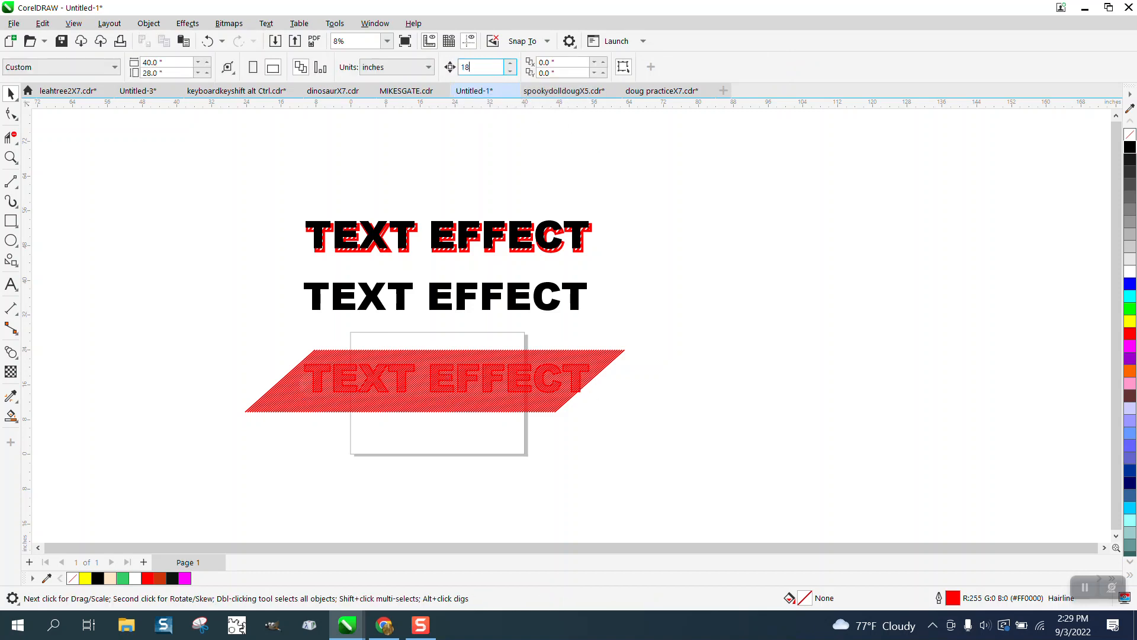
pyautogui.click(435, 376)
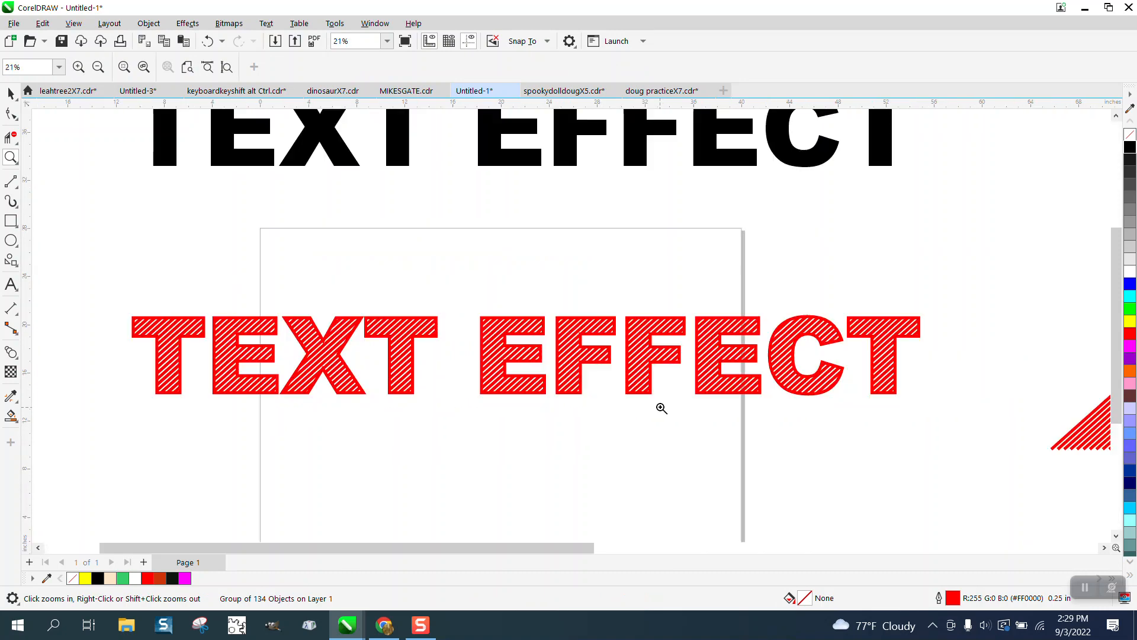
# Step: Zoom out and move the striped red lettering onto the plain black text copy
pyautogui.click(98, 66)
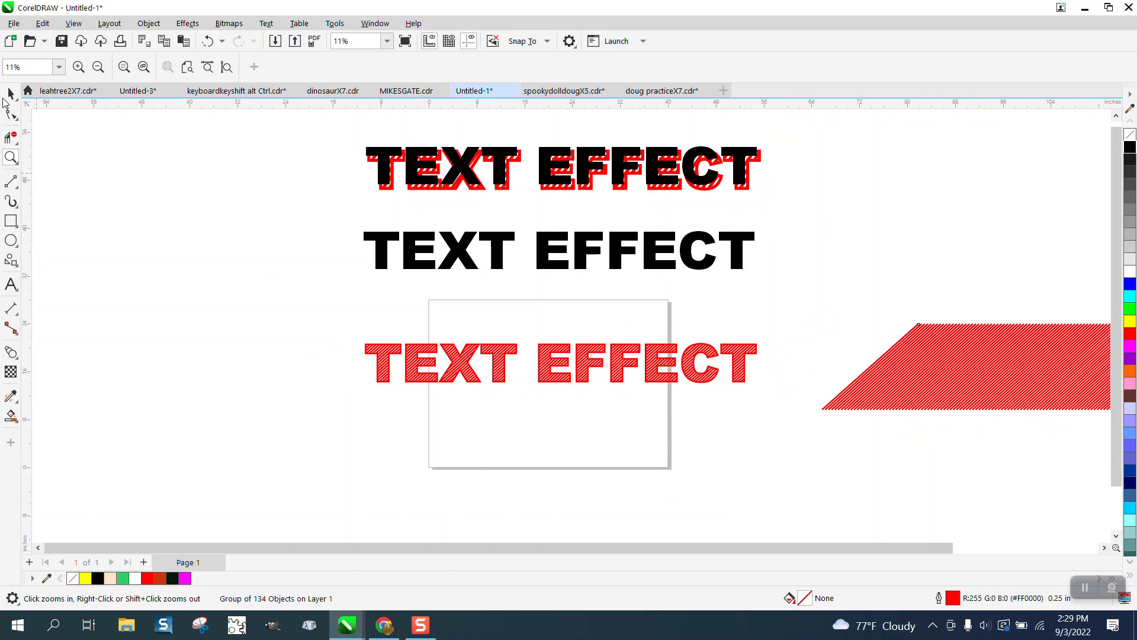
pyautogui.click(558, 361)
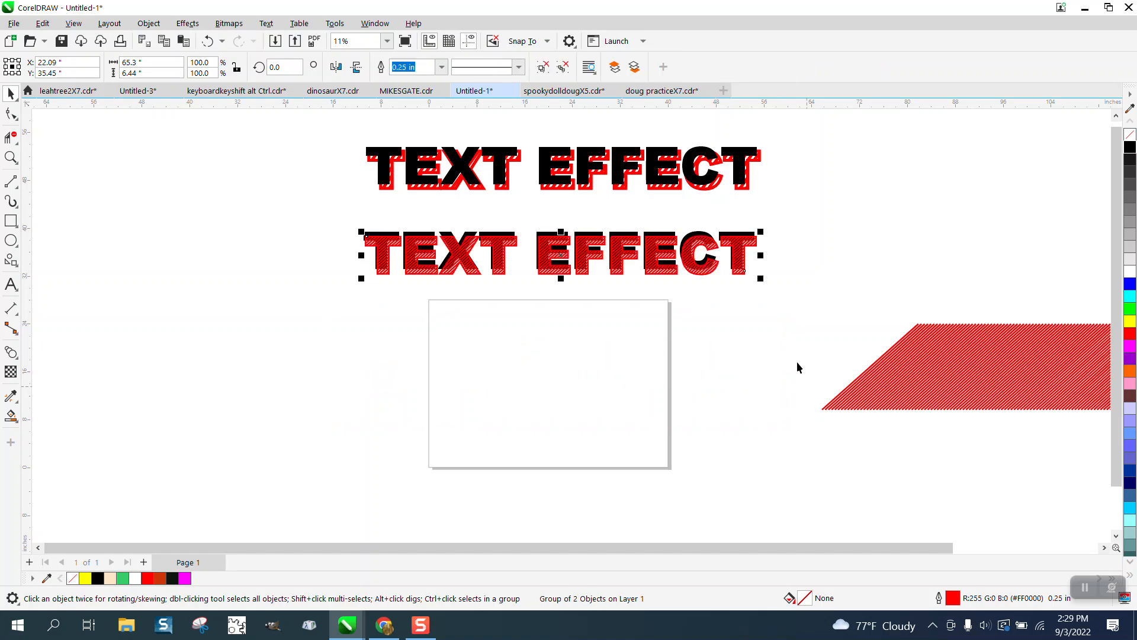
# Step: Send the striped red copy to the back of the page behind the black text
pyautogui.click(148, 24)
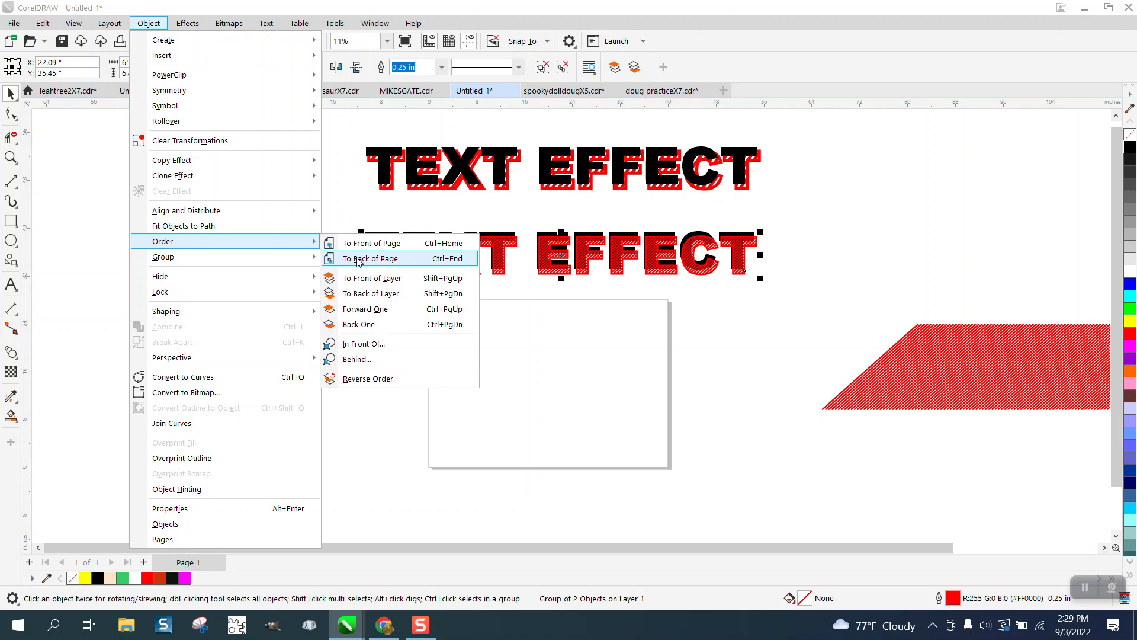
pyautogui.click(372, 258)
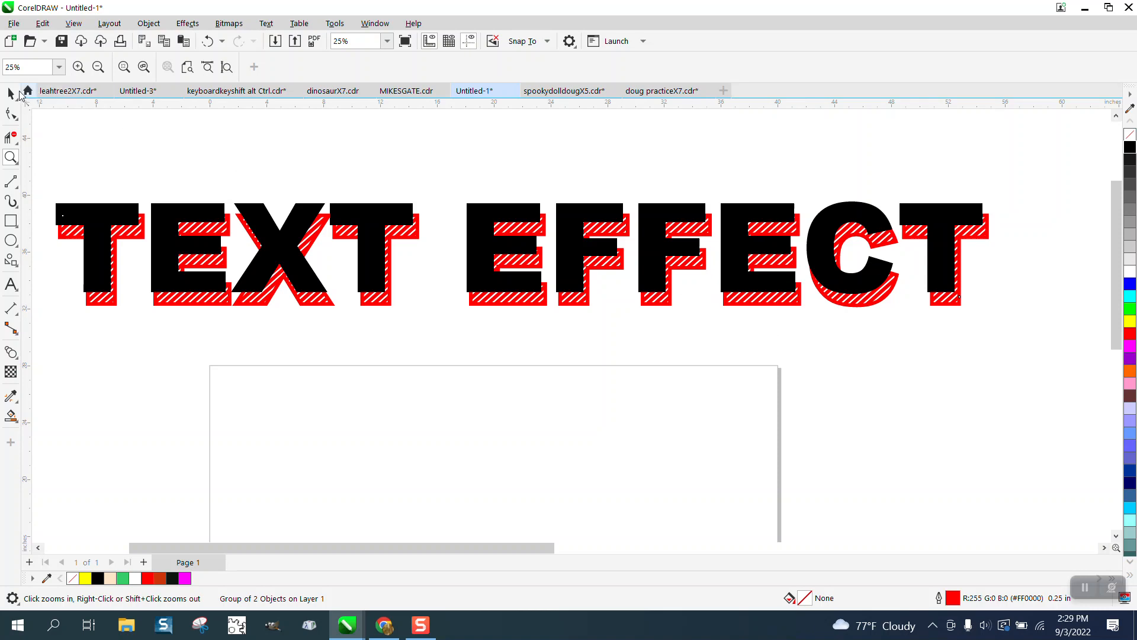
# Step: Select the striped shadow and set the nudge distance to .02 to tuck it closer under the black letters
pyautogui.click(11, 92)
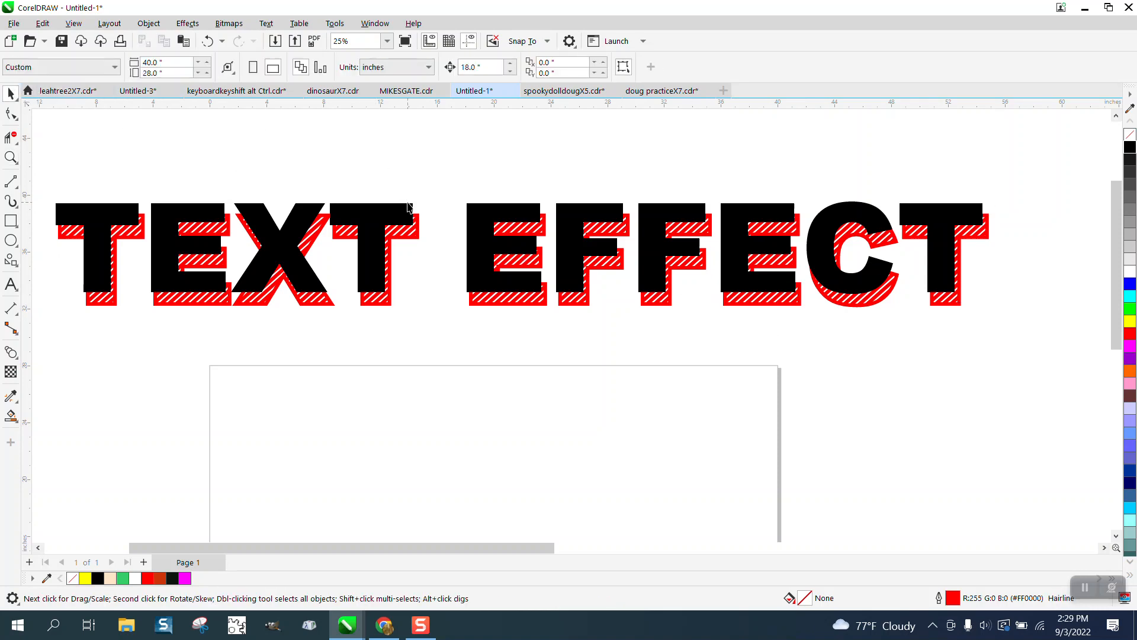
pyautogui.click(410, 218)
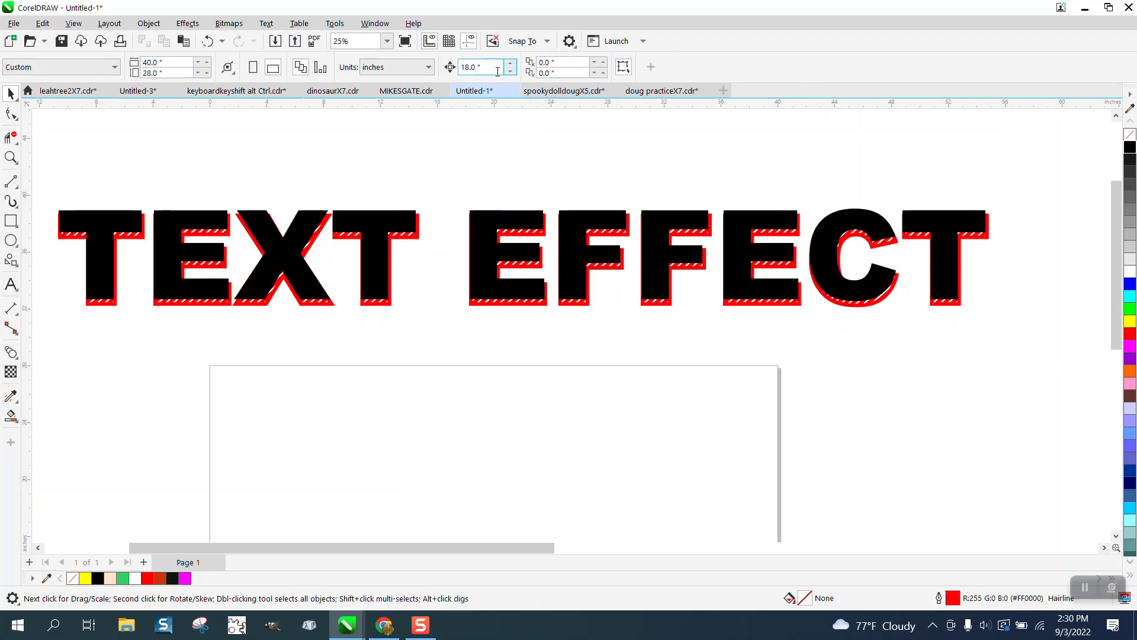
pyautogui.write('.02')
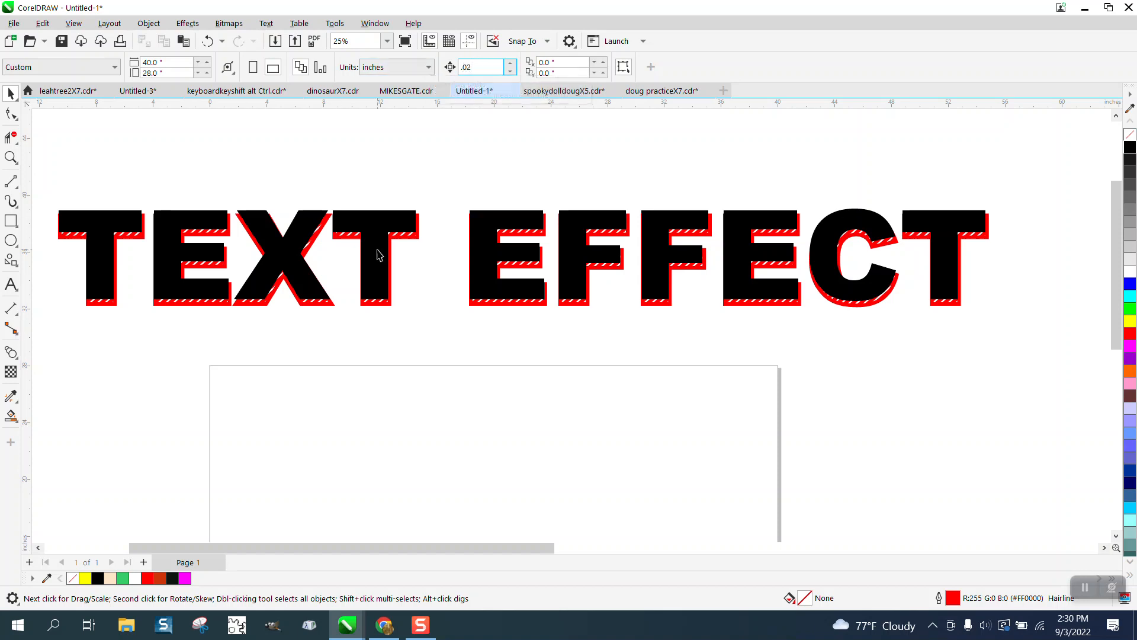